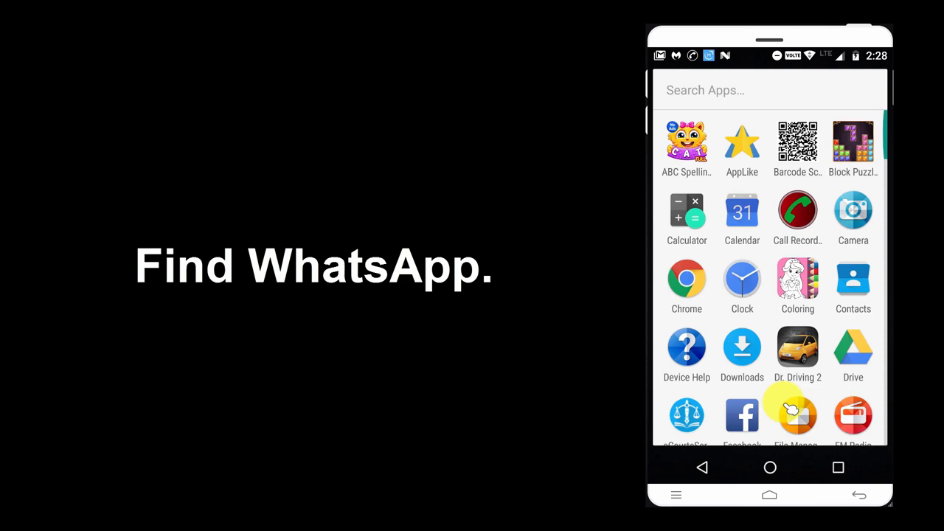
Scroll the app drawer down until the WhatsApp icon comes into view
scroll(down, 3)
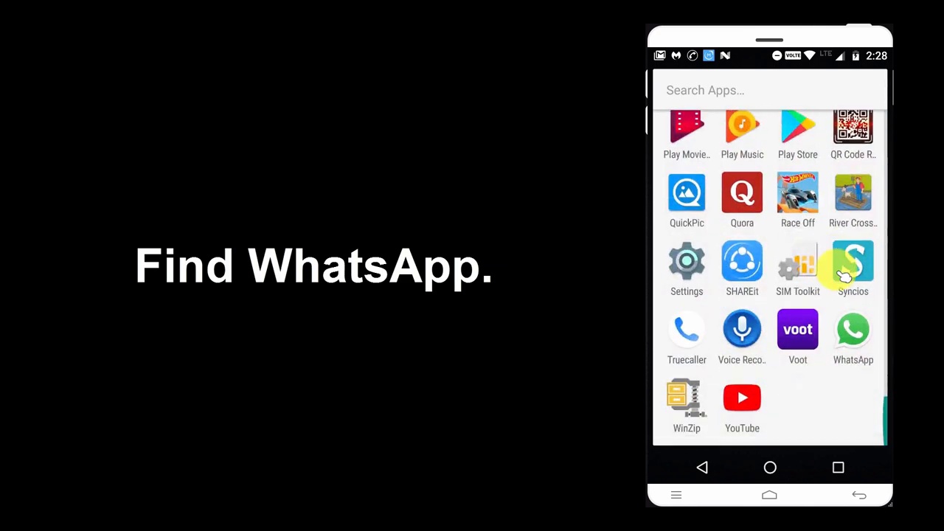
mouse_move(852, 339)
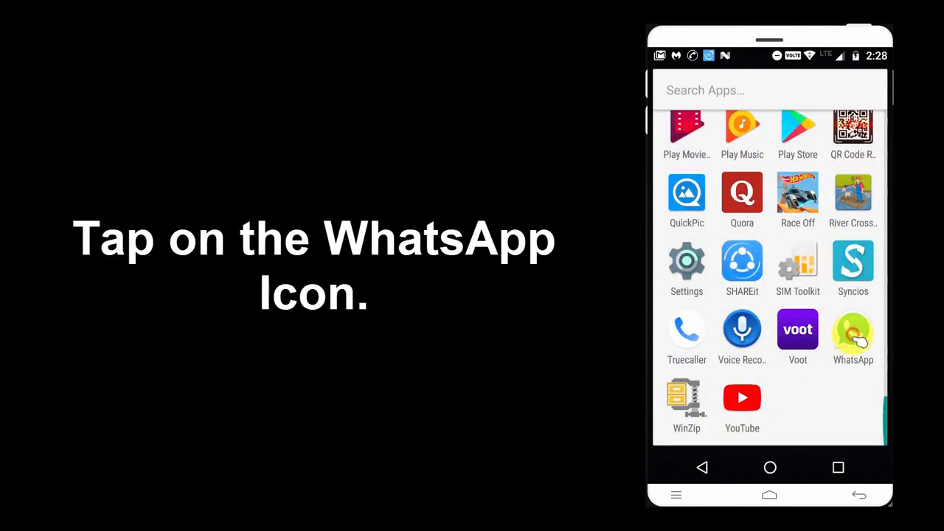
Launch WhatsApp on the Chats list and bring up the More options menu
click(853, 330)
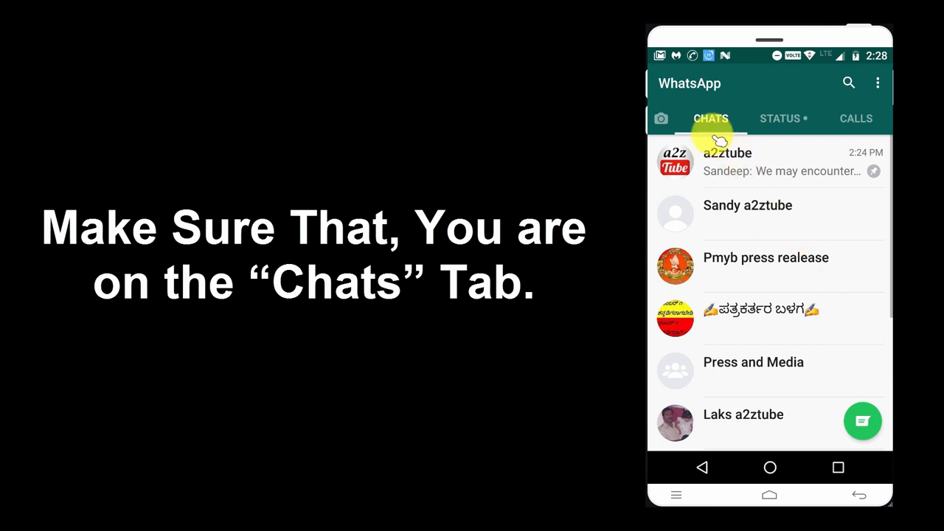
mouse_move(722, 127)
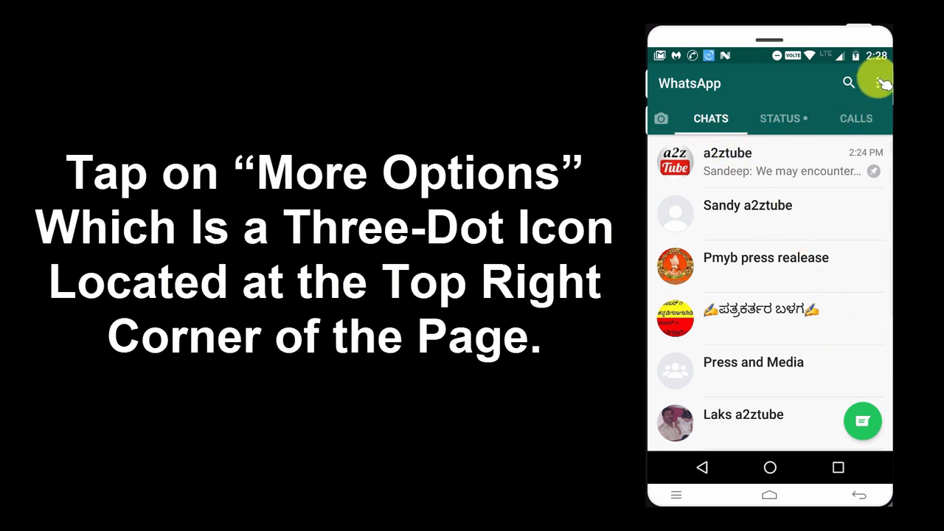
click(882, 82)
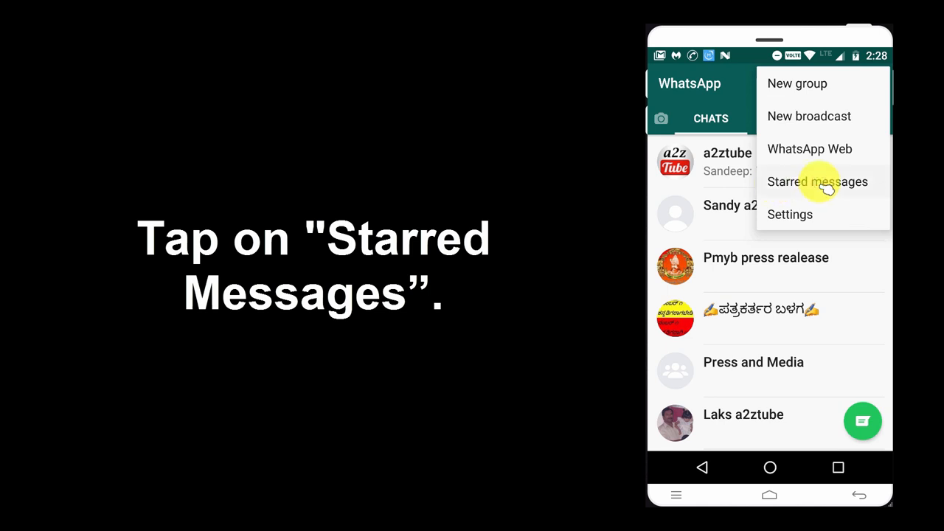
Show the Starred messages screen listing the starred texts and documents
click(817, 182)
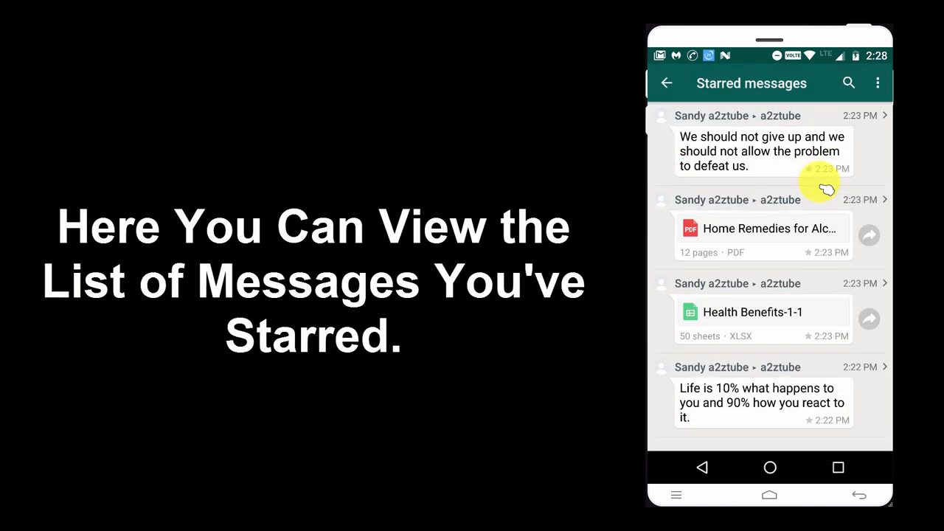
mouse_move(730, 151)
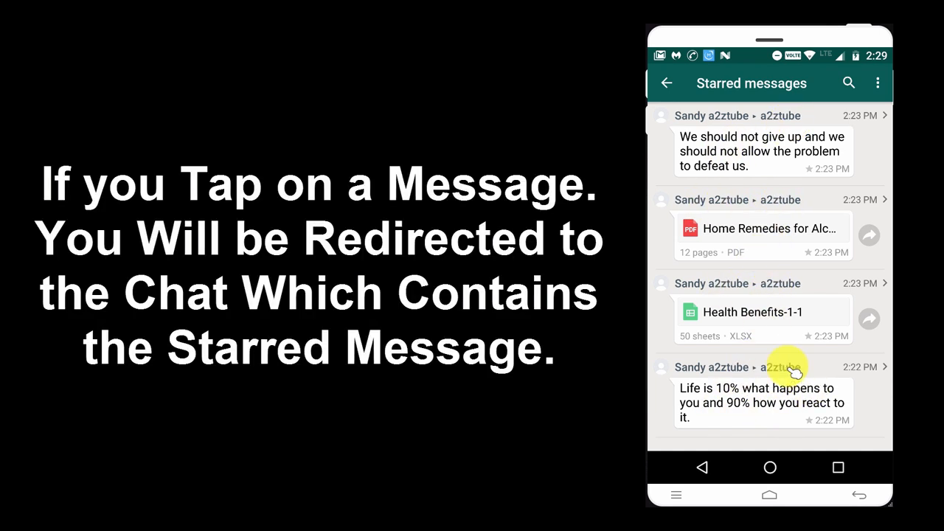
click(762, 402)
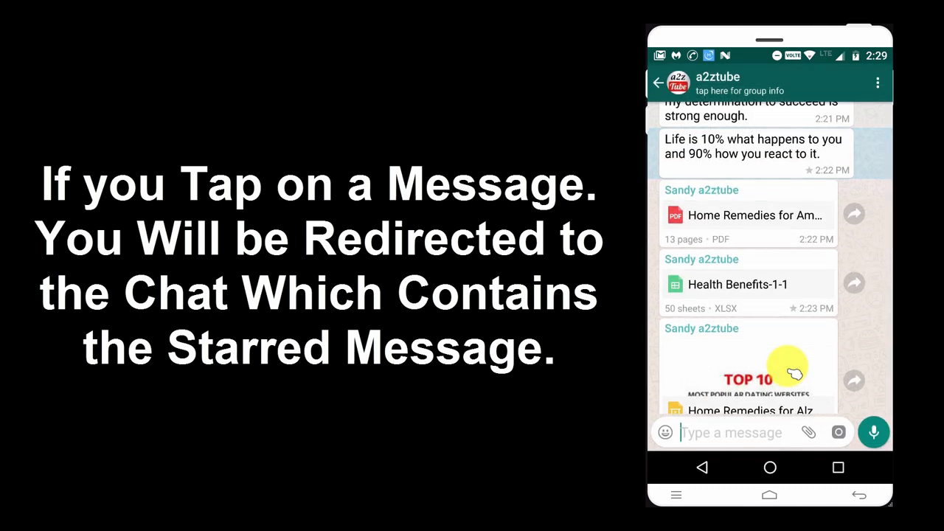
click(737, 82)
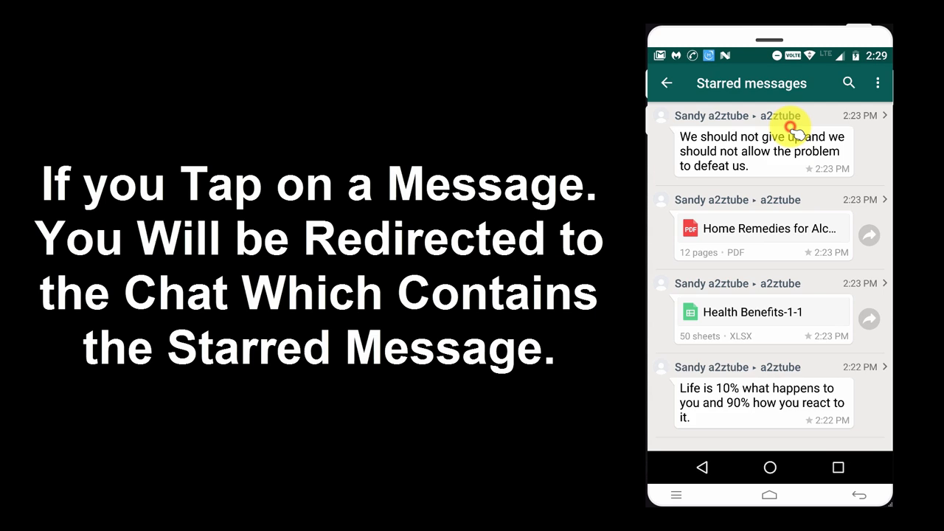
click(759, 150)
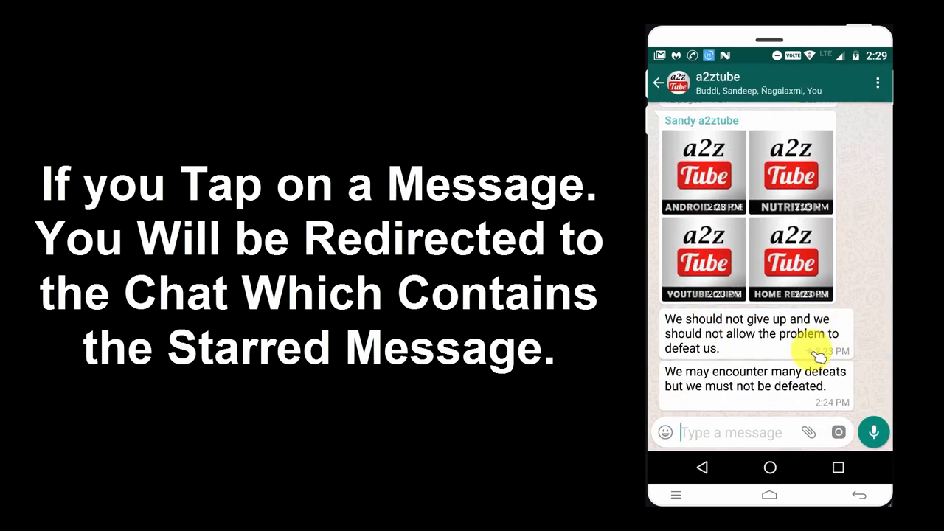
click(751, 334)
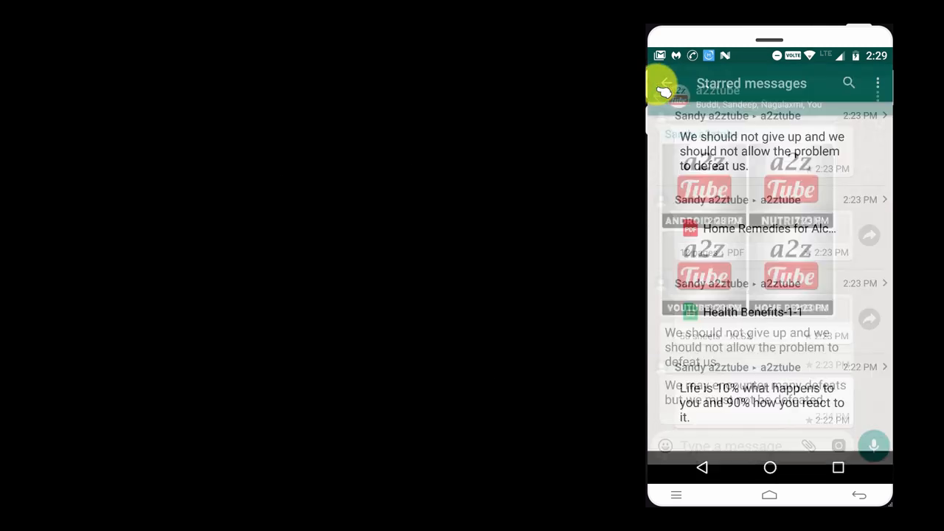